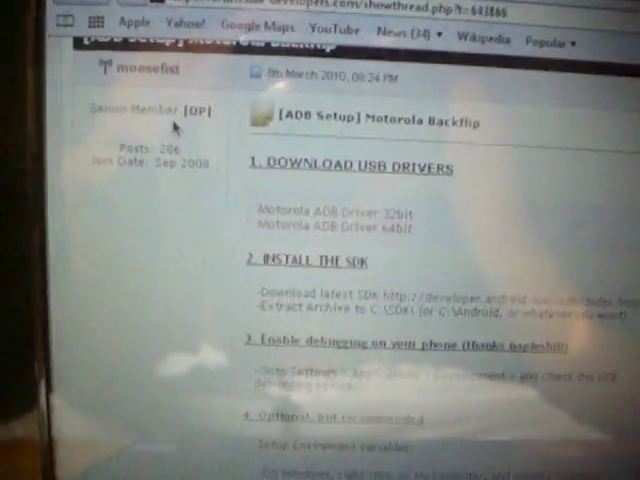
Scroll down and open Environment Variables from the Advanced tab of System Properties
scroll("down", 3)
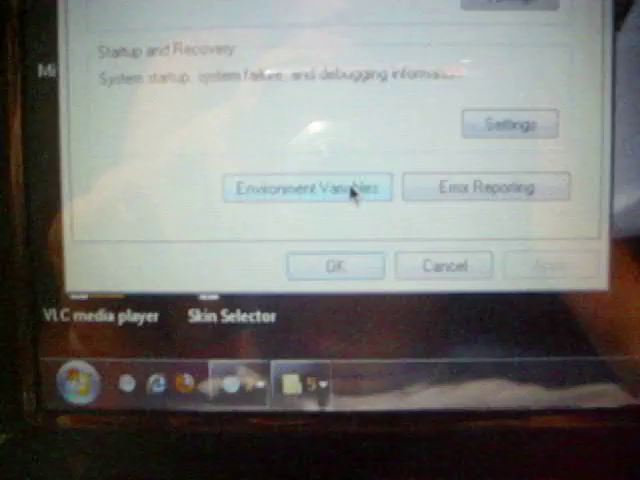
left_click(313, 186)
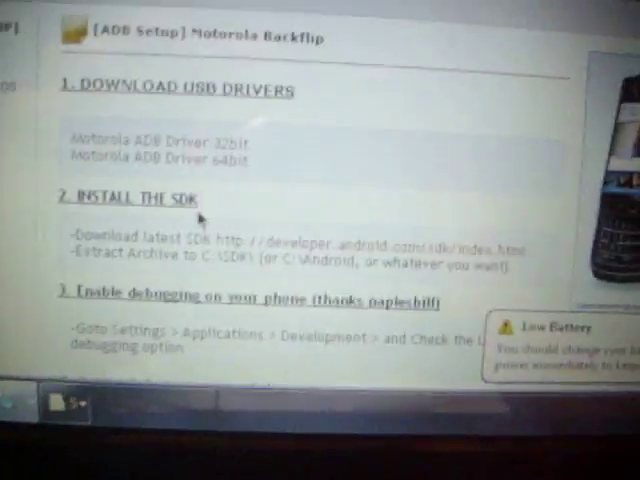
scroll("down", 3)
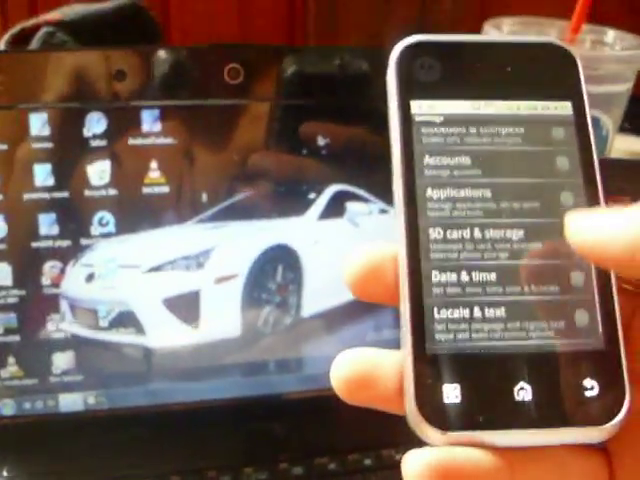
Tap Applications in the phone's Settings to reach the Development options
left_click(473, 195)
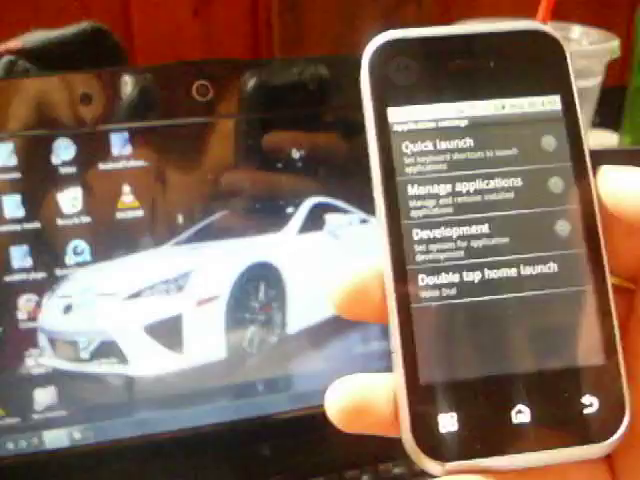